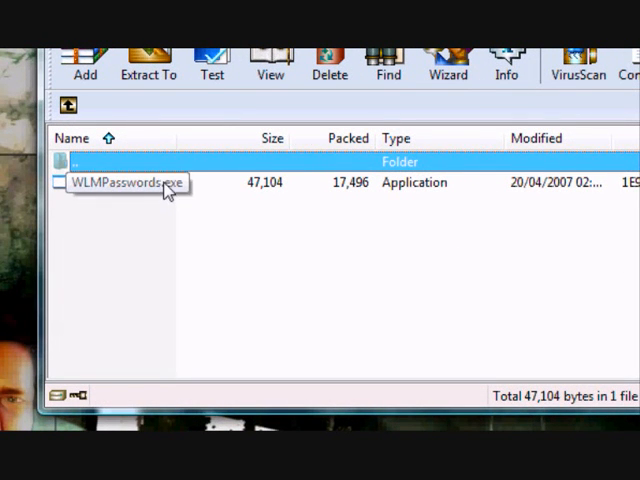
Step: Run WLMPasswords.exe from the WinRAR archive listing
{"action": "double_click", "coordinate": [130, 182]}
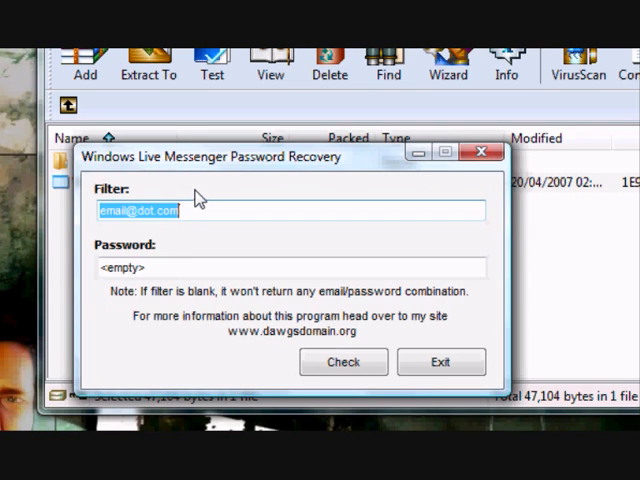
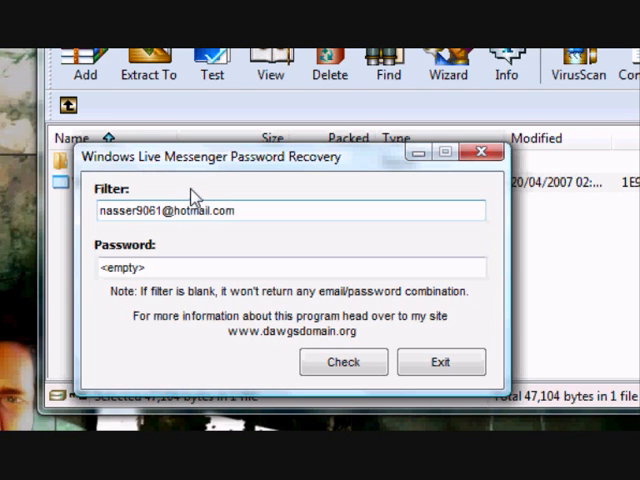
{"action": "mouse_move", "coordinate": [72, 278]}
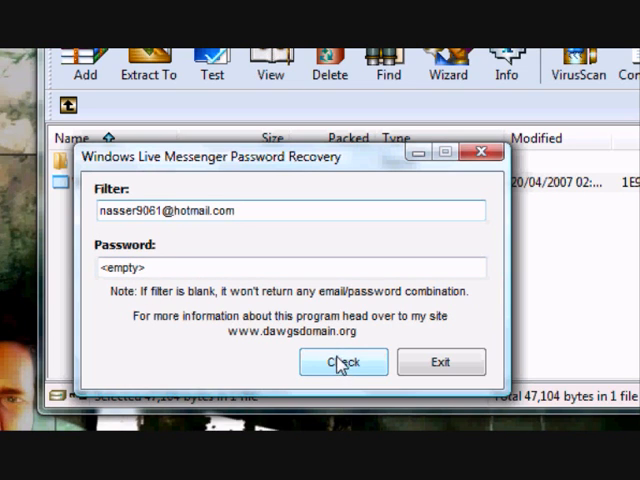
{"action": "left_click", "coordinate": [343, 361]}
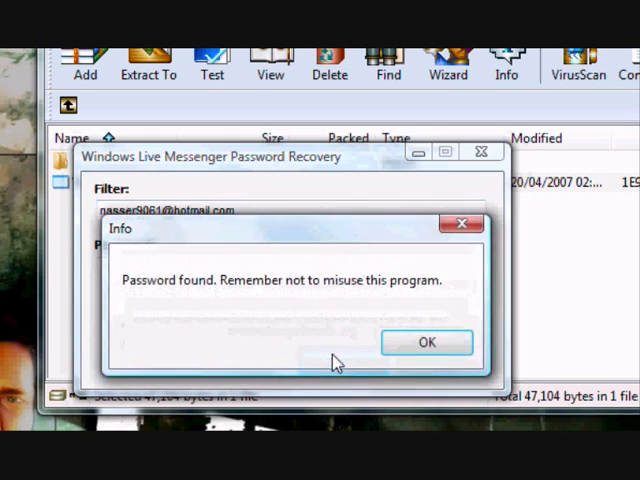
{"action": "mouse_move", "coordinate": [166, 302]}
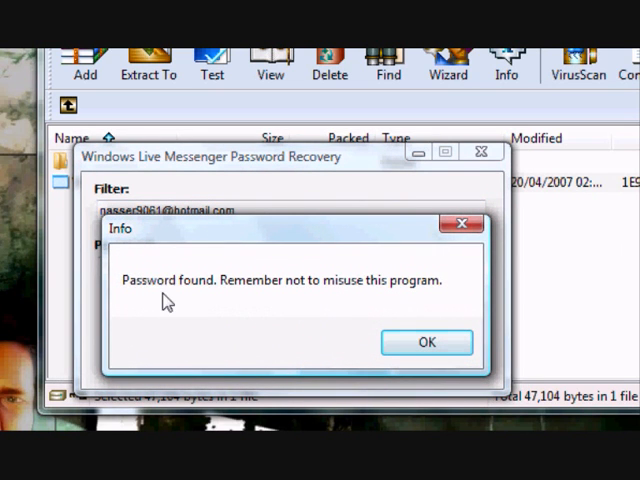
{"action": "mouse_move", "coordinate": [334, 298]}
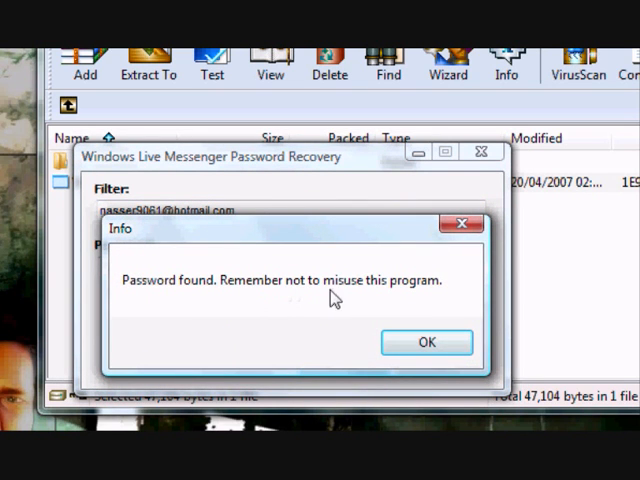
{"action": "mouse_move", "coordinate": [340, 293]}
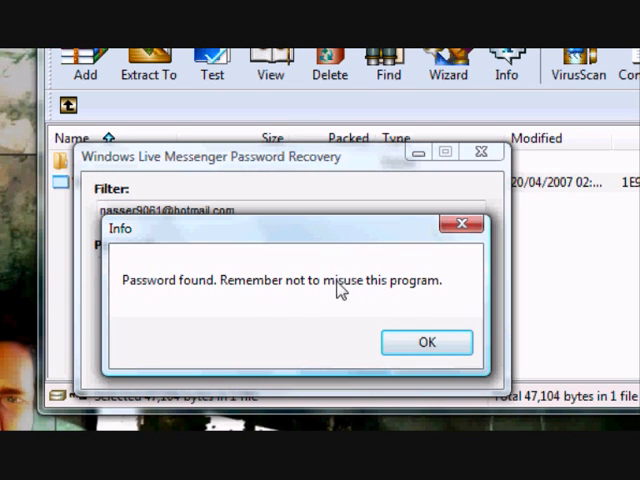
{"action": "mouse_move", "coordinate": [285, 250]}
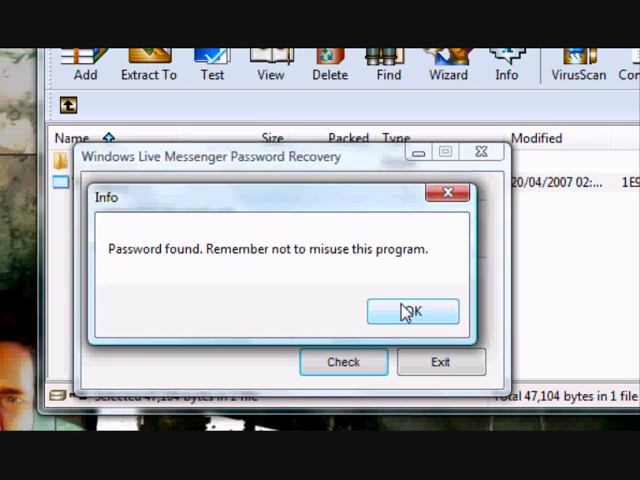
{"action": "left_click", "coordinate": [412, 311]}
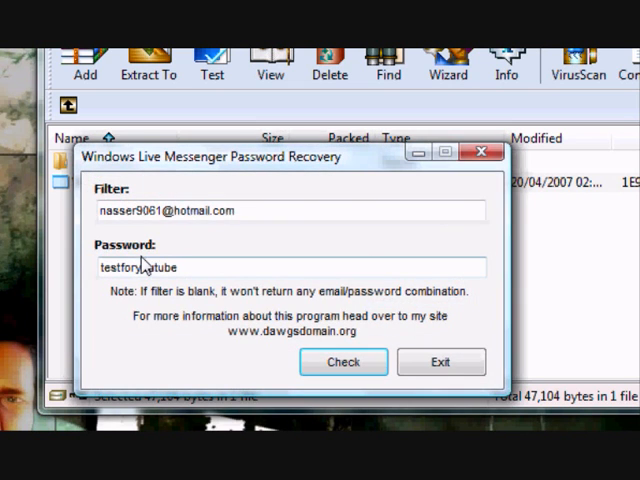
Step: Select the recovered password text, then exit the recovery tool
{"action": "triple_click", "coordinate": [280, 267]}
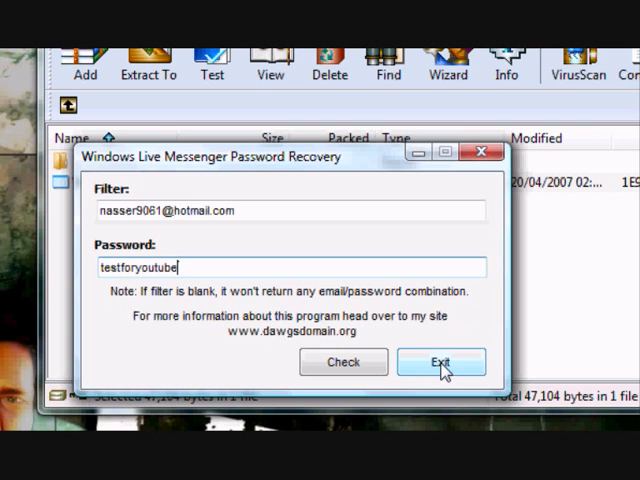
{"action": "left_click", "coordinate": [440, 362]}
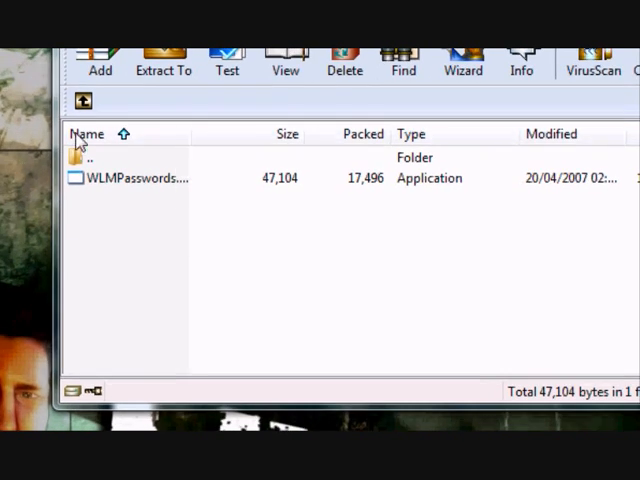
{"action": "mouse_move", "coordinate": [115, 195]}
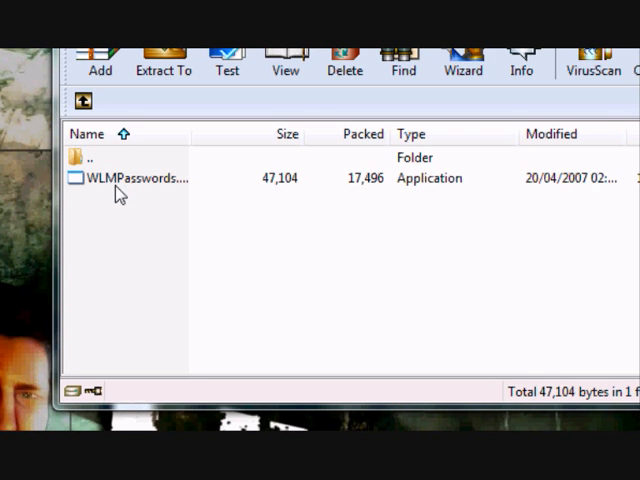
Step: Relaunch WLMPasswords.exe from the WinRAR file list
{"action": "left_click", "coordinate": [130, 178]}
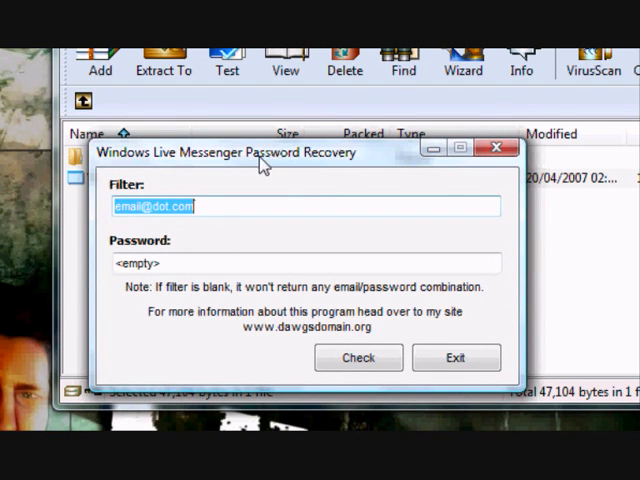
{"action": "mouse_move", "coordinate": [175, 160]}
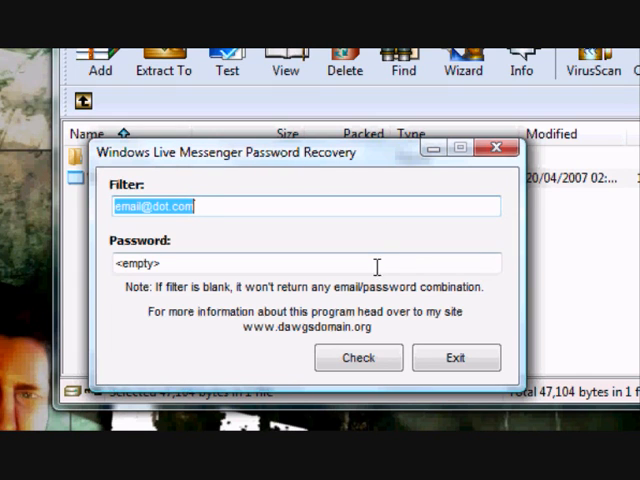
{"action": "mouse_move", "coordinate": [456, 358]}
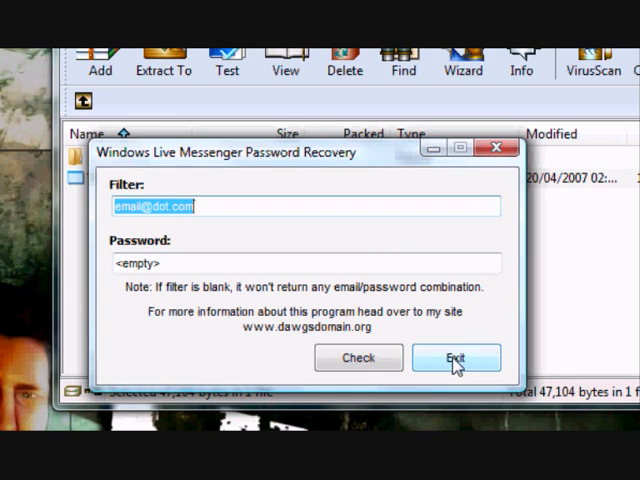
Step: Exit the newly opened recovery tool without running a lookup
{"action": "left_click", "coordinate": [456, 358]}
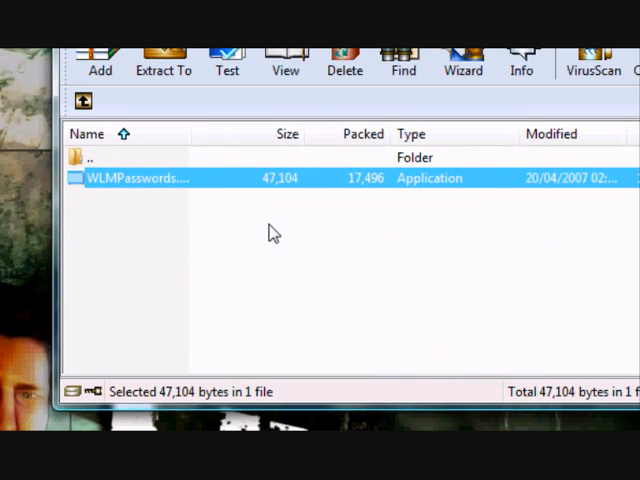
{"action": "mouse_move", "coordinate": [170, 210]}
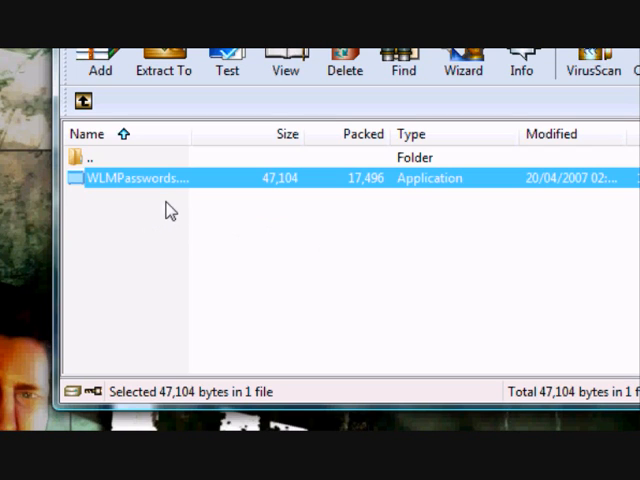